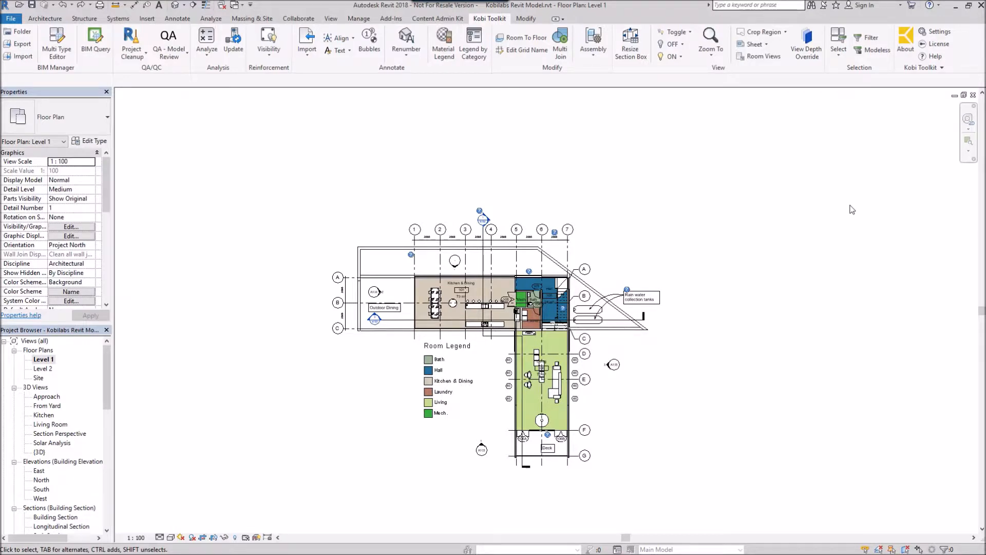
mouse_move(728, 220)
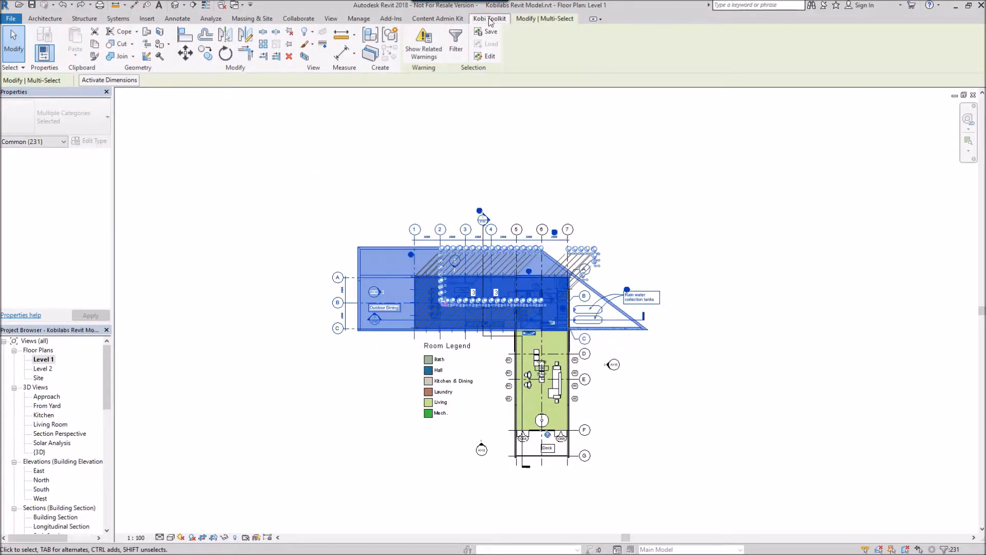
Show the Kobi Toolkit ribbon and its Crop Region options with the upper wing selected.
click(489, 18)
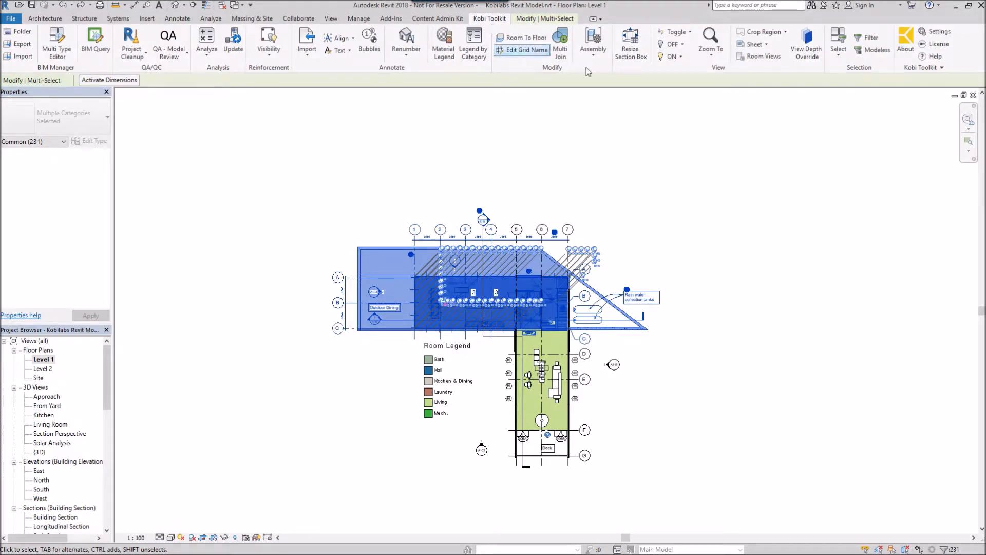
click(764, 32)
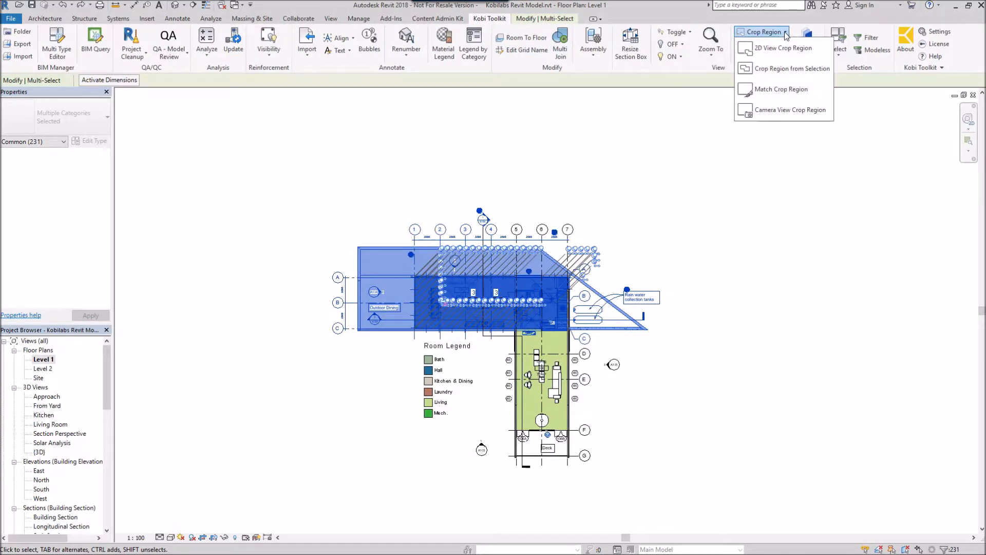
mouse_move(785, 68)
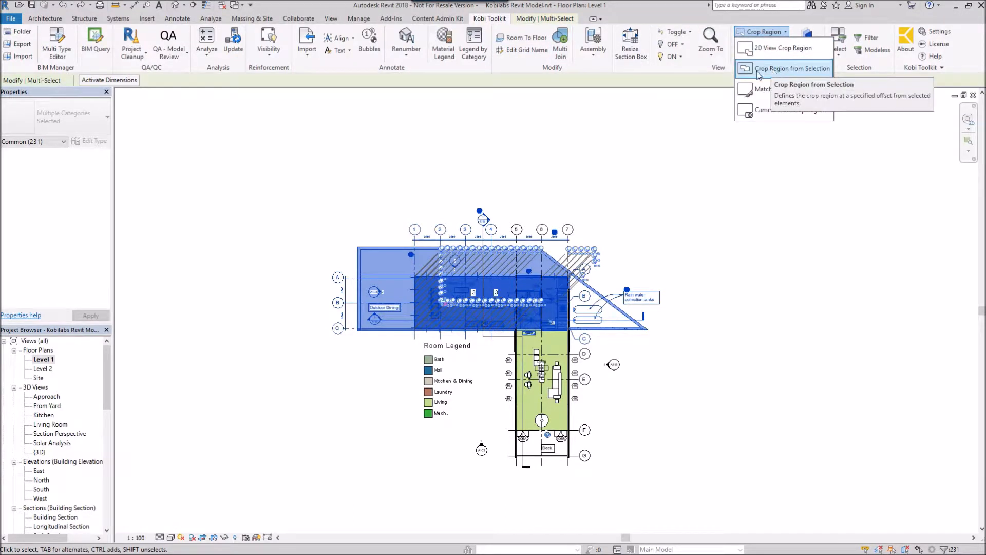
Crop the Level 1 plan around the selection with a 100 mm offset via Crop Region from Selection.
click(792, 68)
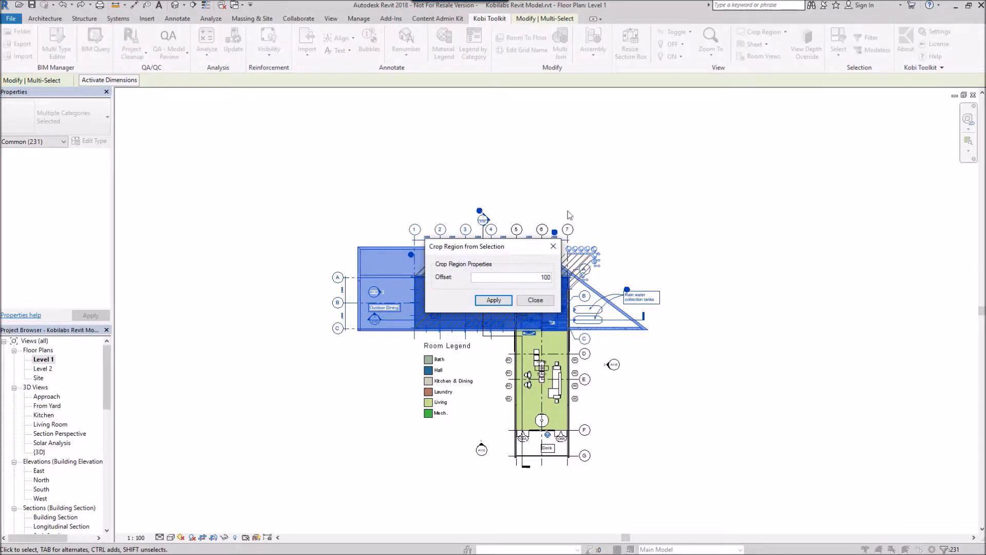
mouse_move(527, 247)
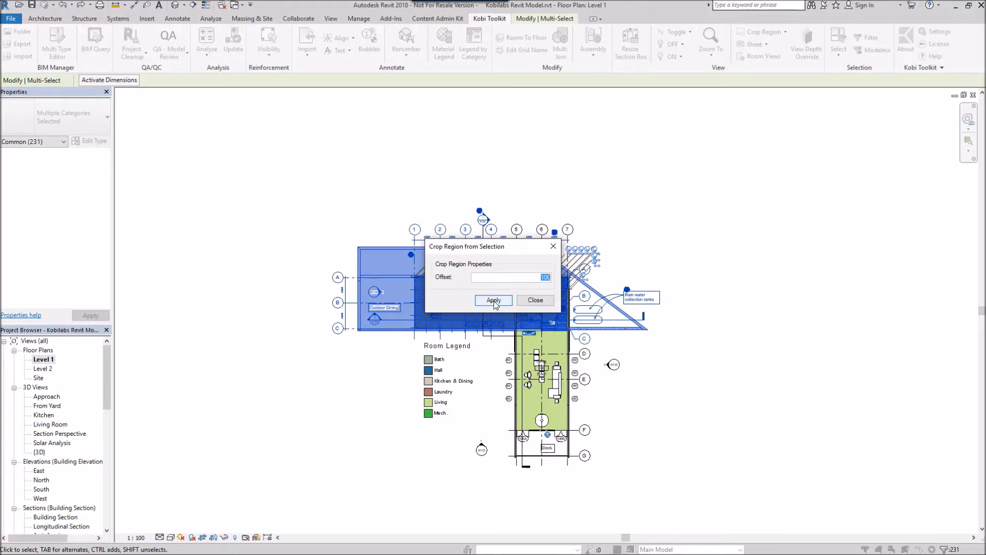
click(493, 300)
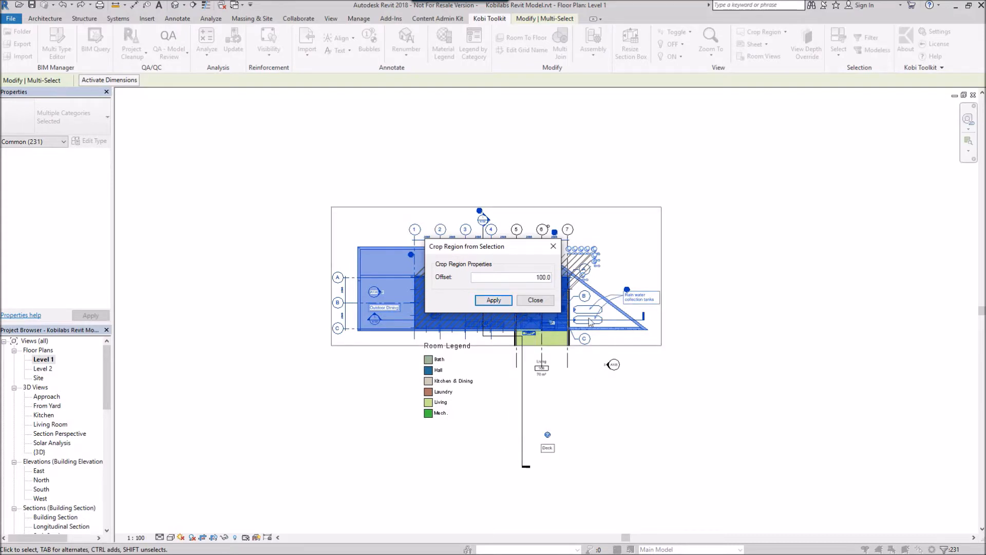
click(493, 300)
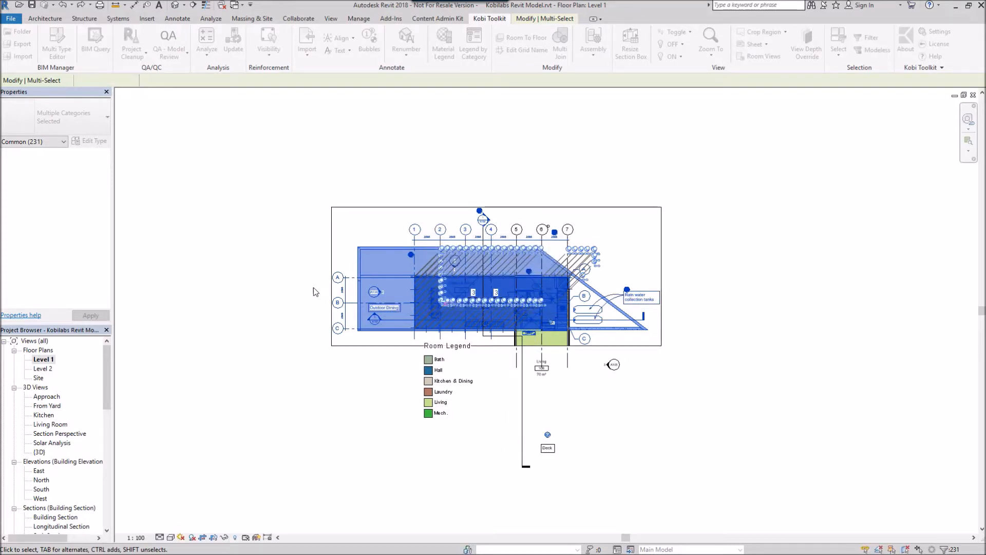